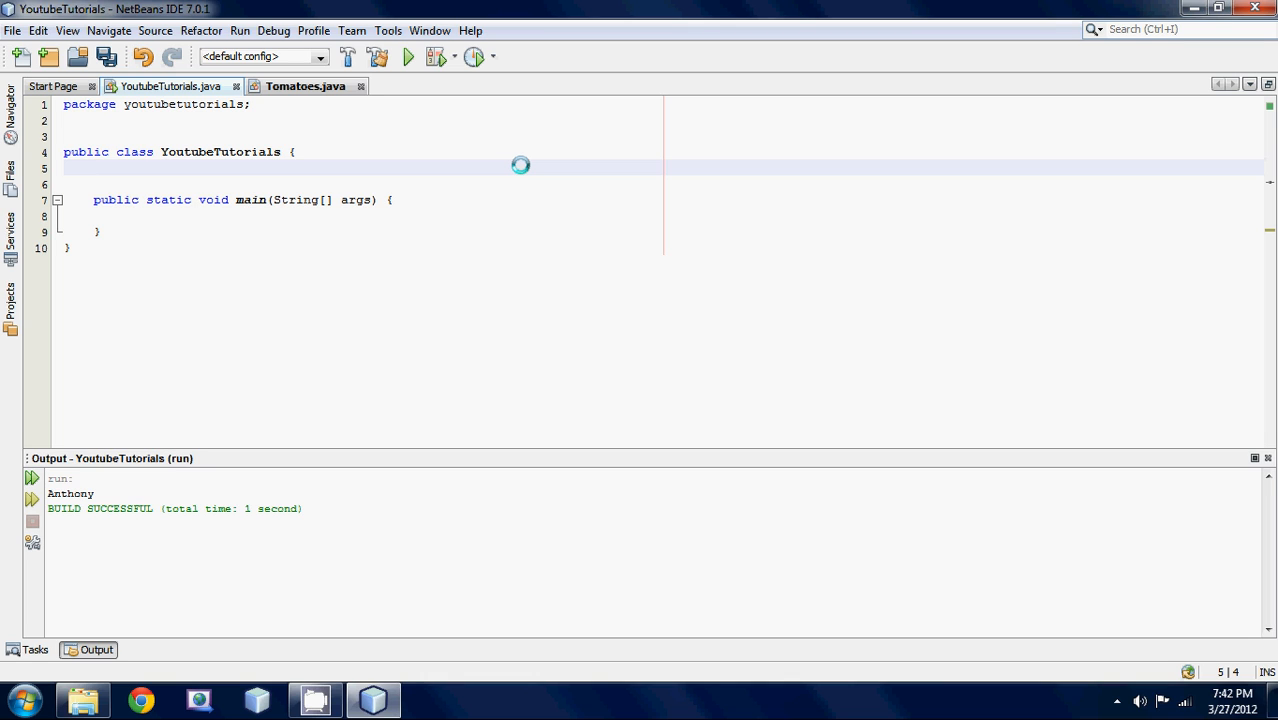
Step: Bring the Tomatoes.java file with its empty class body to the front
left_click(90, 167)
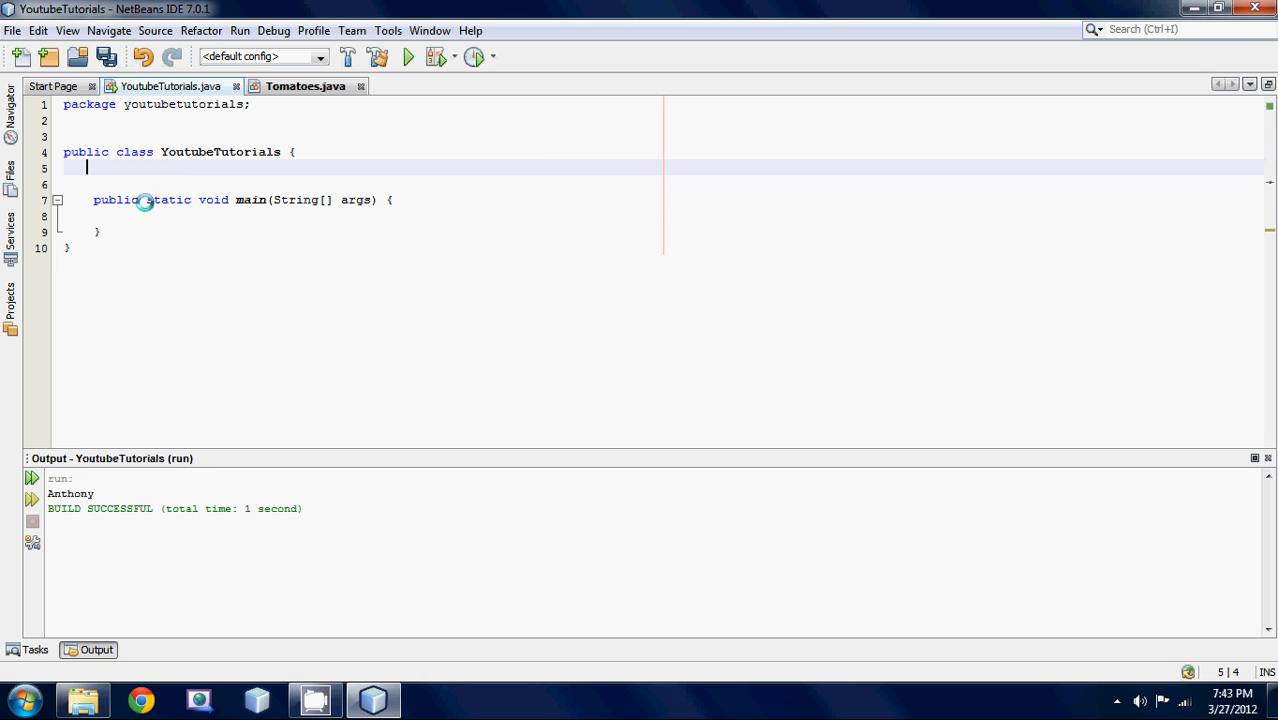
double_click(168, 199)
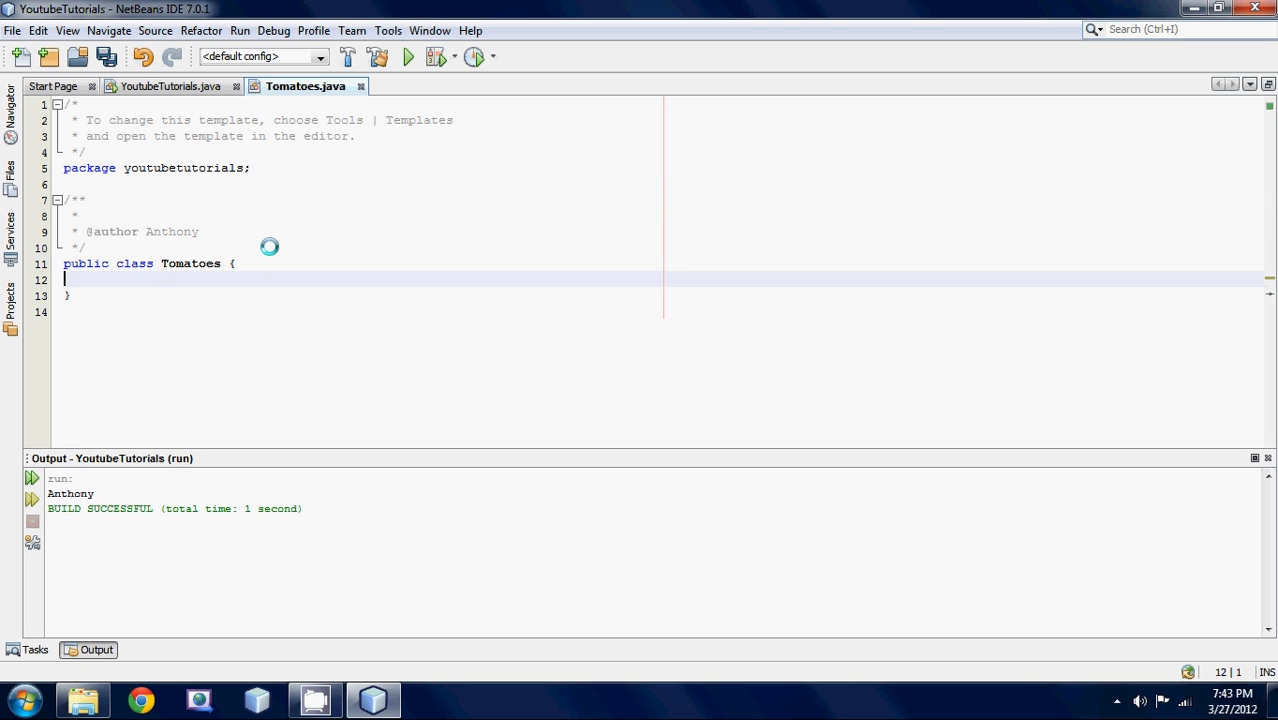
Step: Declare 'public static int number;' inside the Tomatoes class body
type("public static")
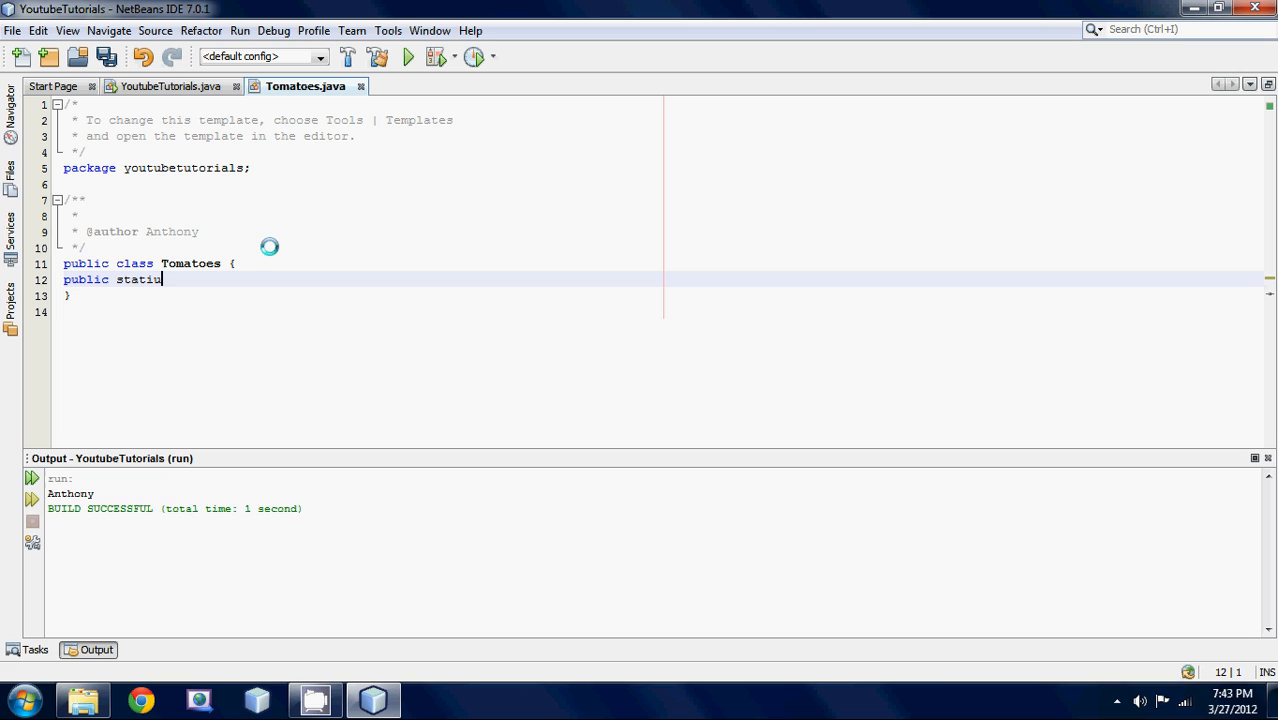
type("c")
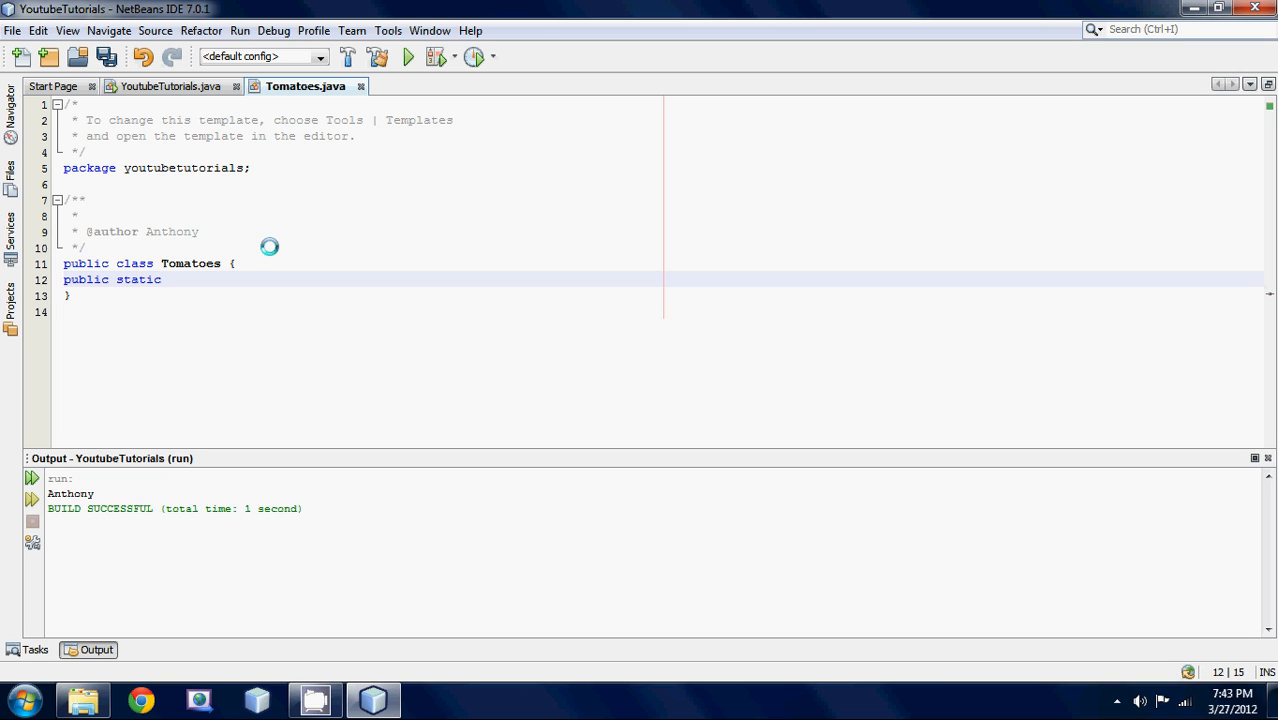
type("int number;")
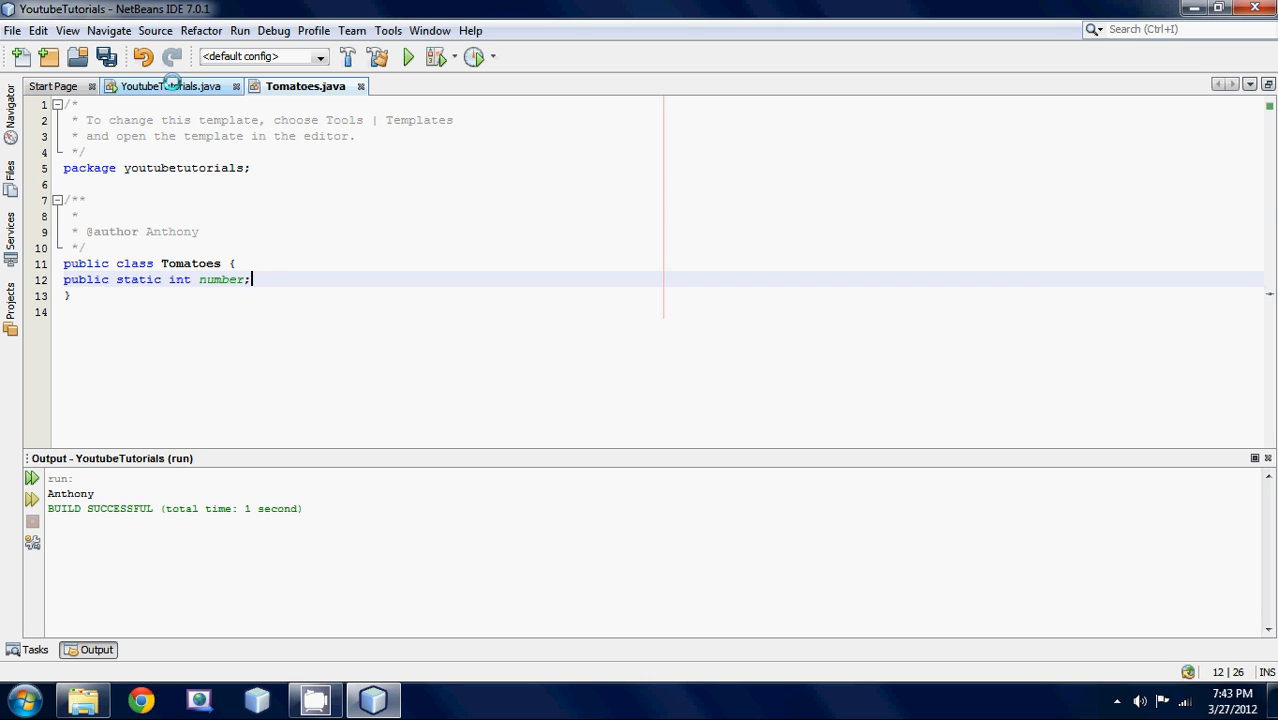
left_click(170, 86)
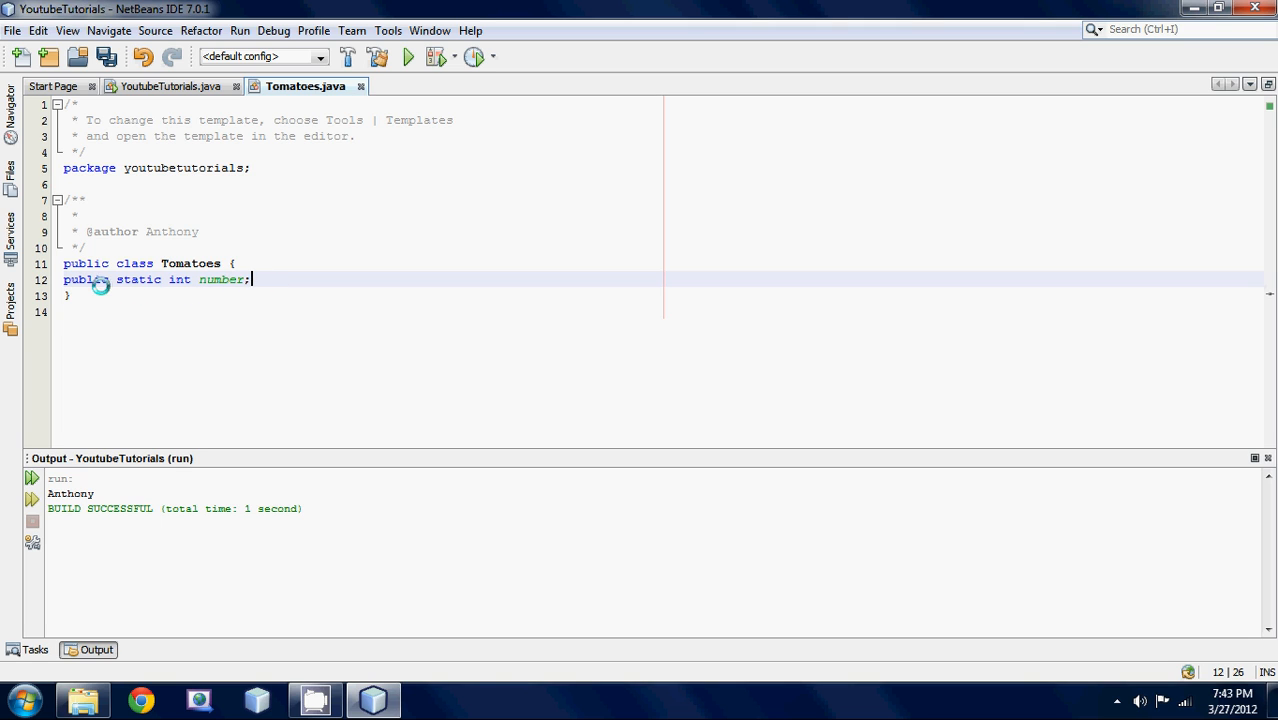
mouse_move(161, 150)
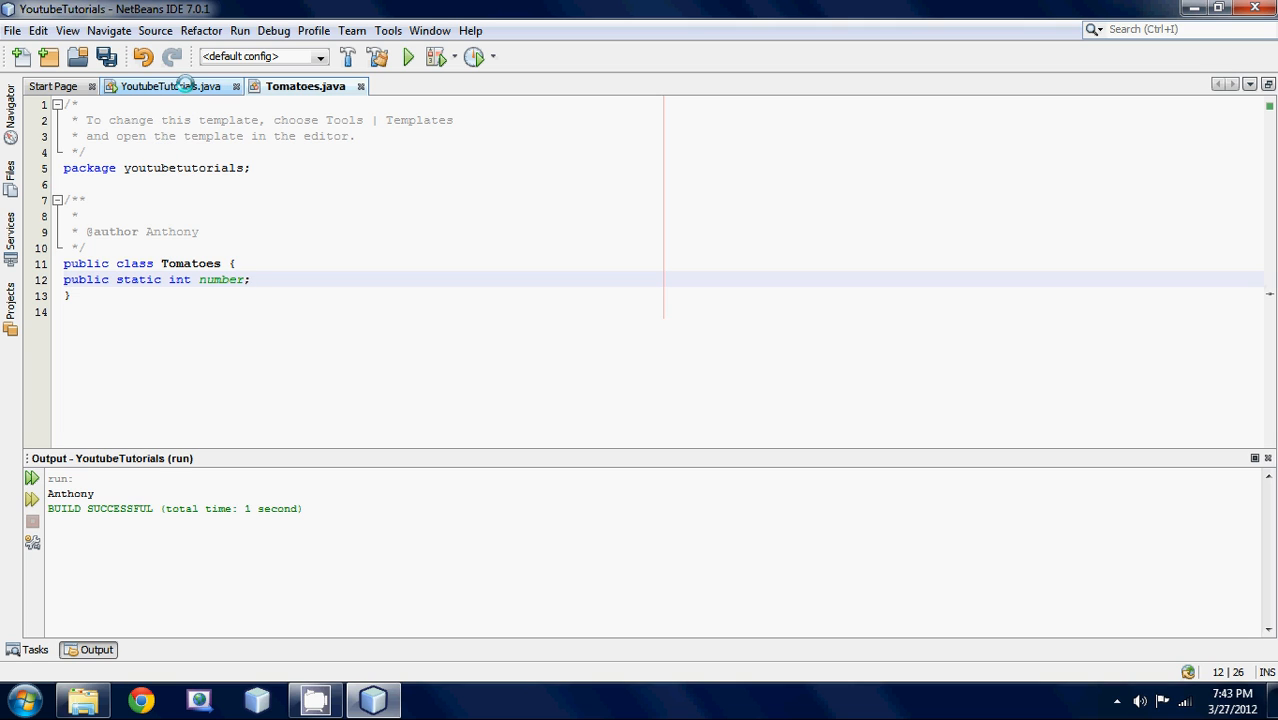
mouse_move(170, 86)
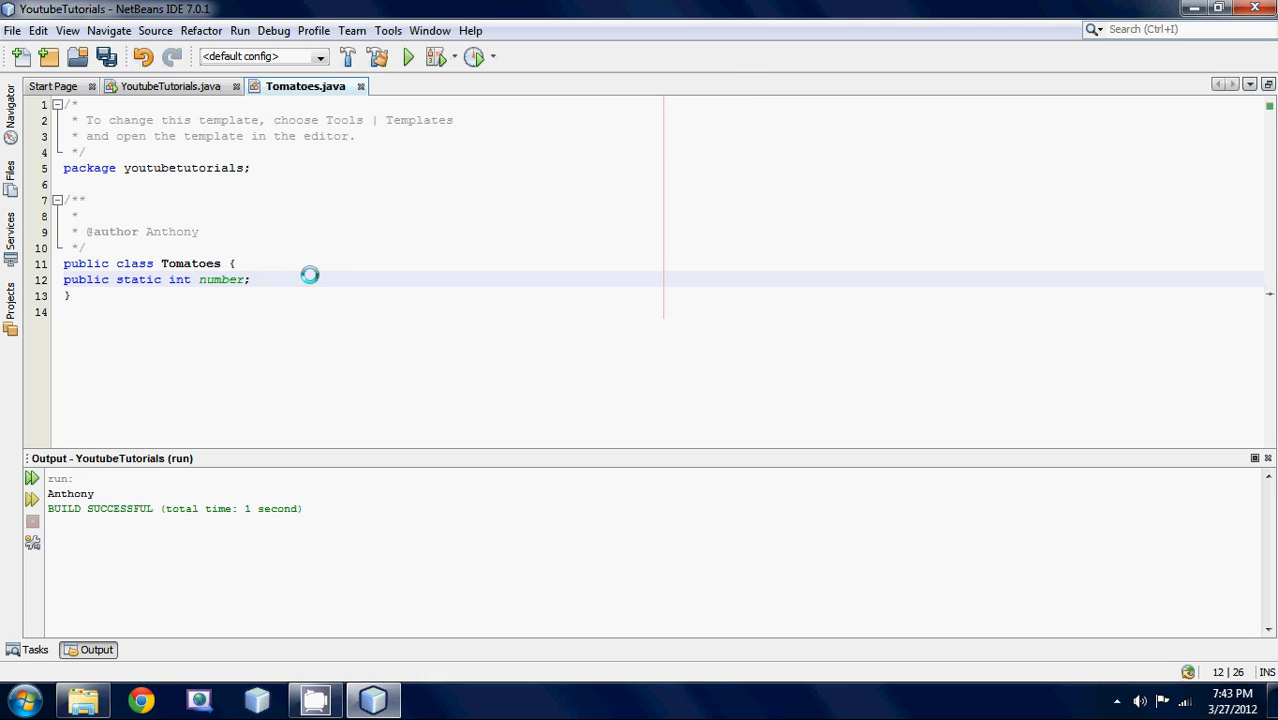
Step: Initialize number to 10 and return to YoutubeTutorials.java
type("=")
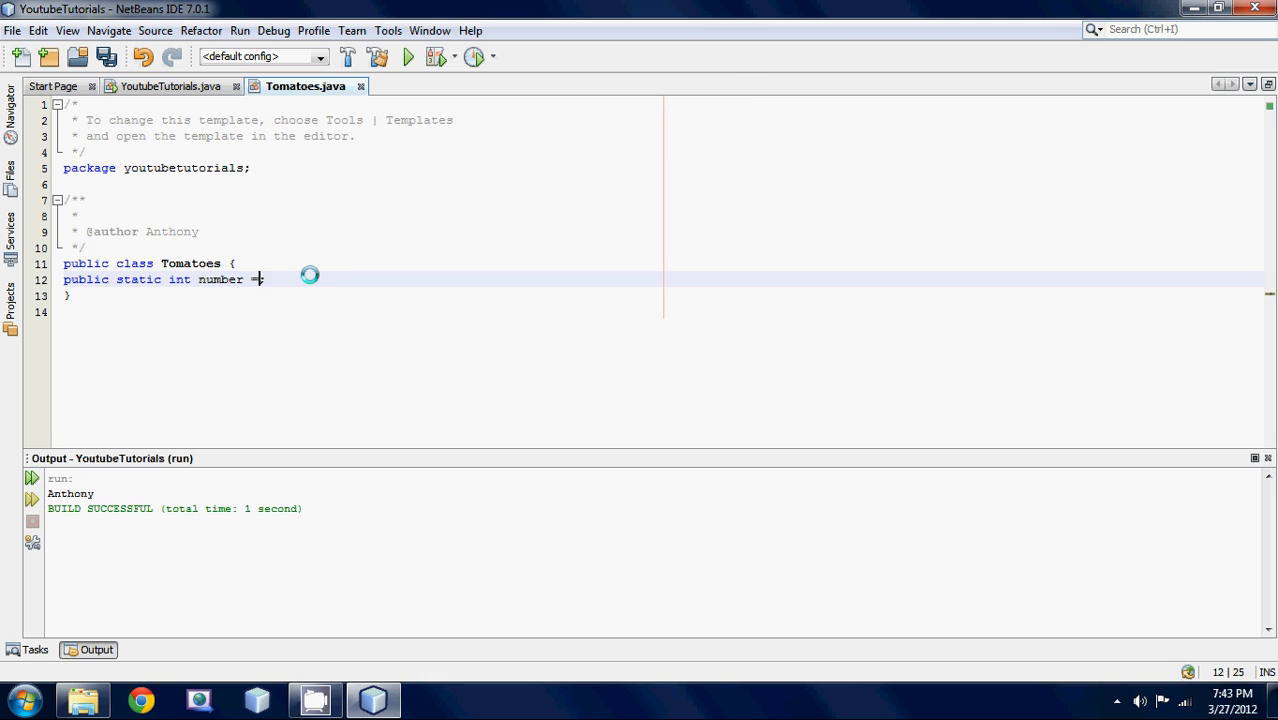
type("10;")
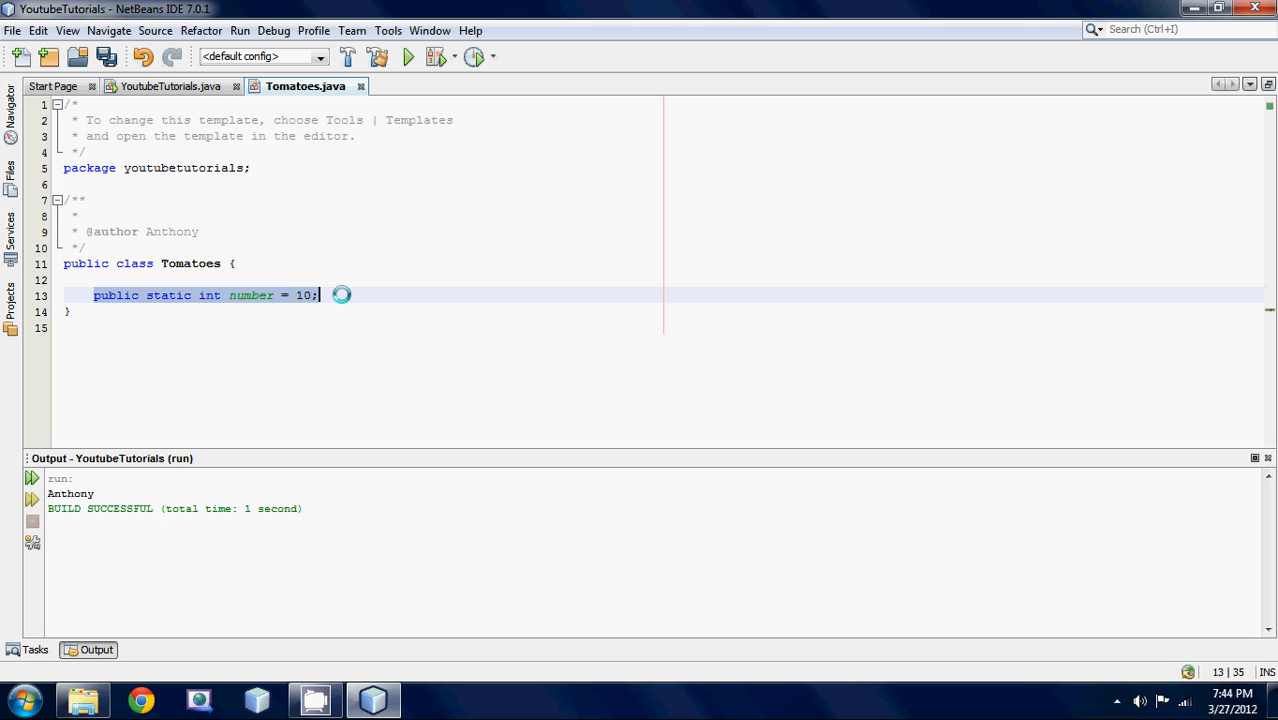
mouse_move(170, 86)
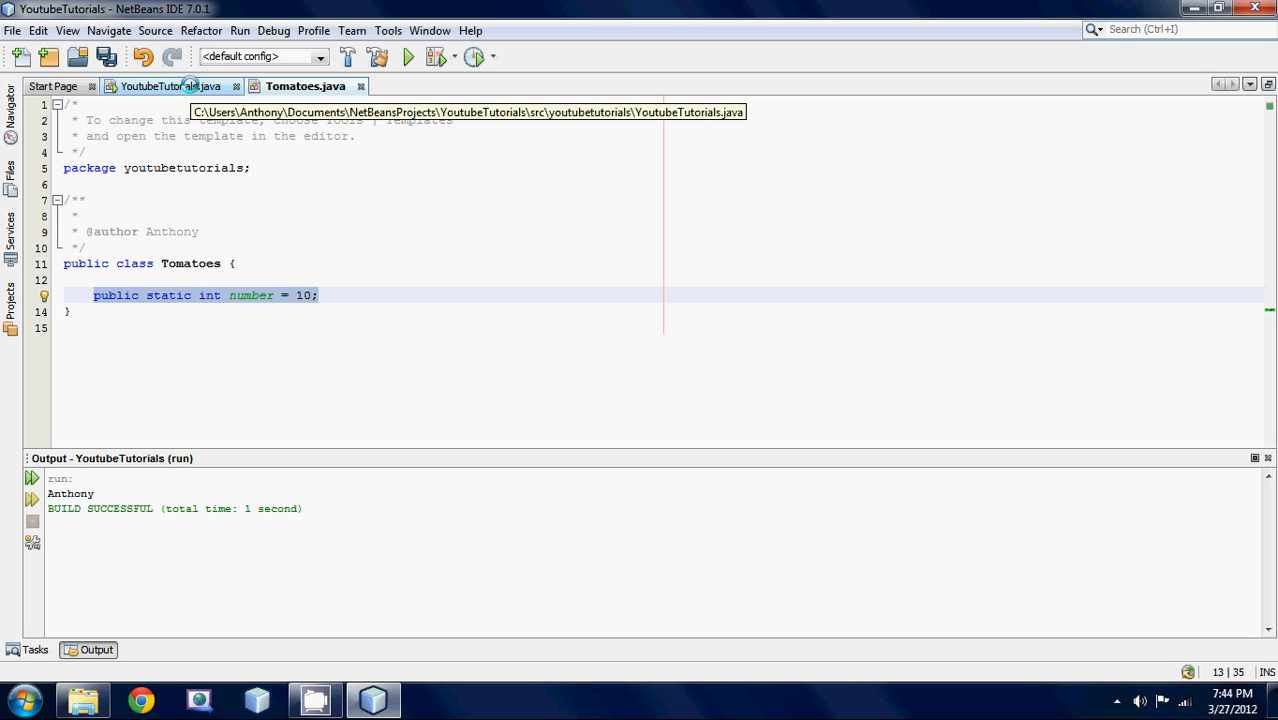
left_click(170, 86)
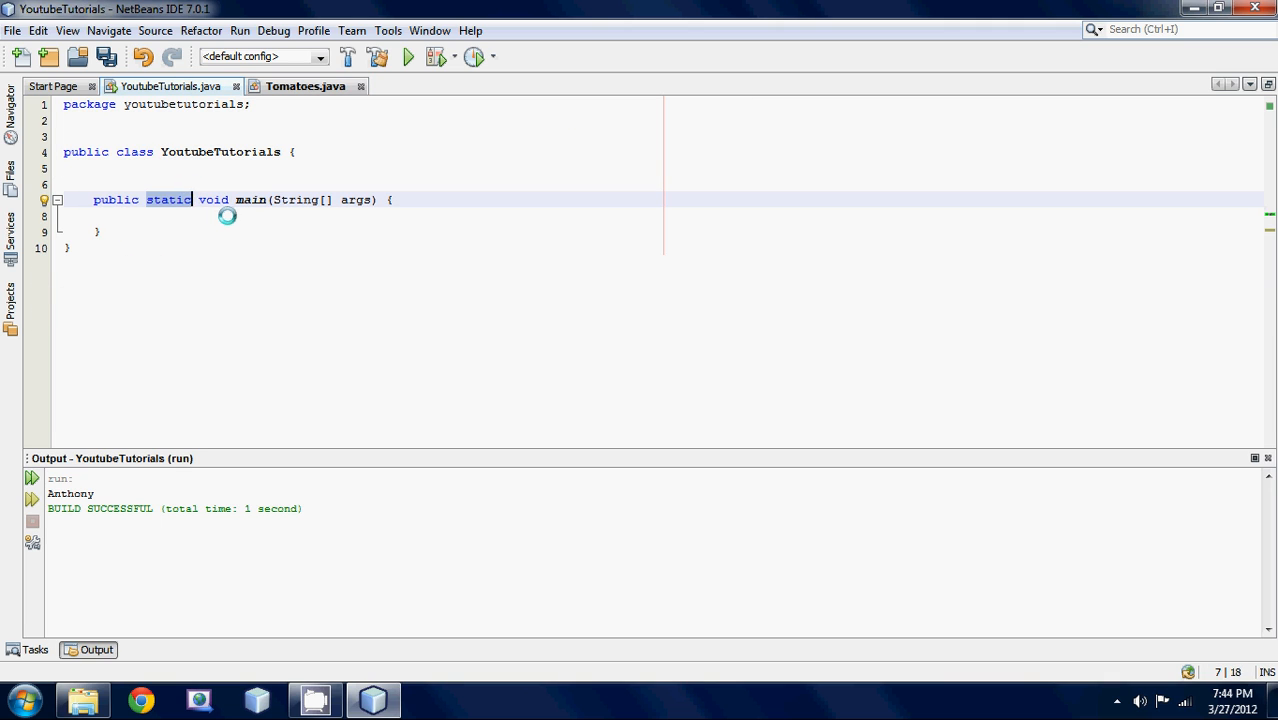
Step: Add a System.out.println statement in main that prints Tomatoes.number
left_click(124, 216)
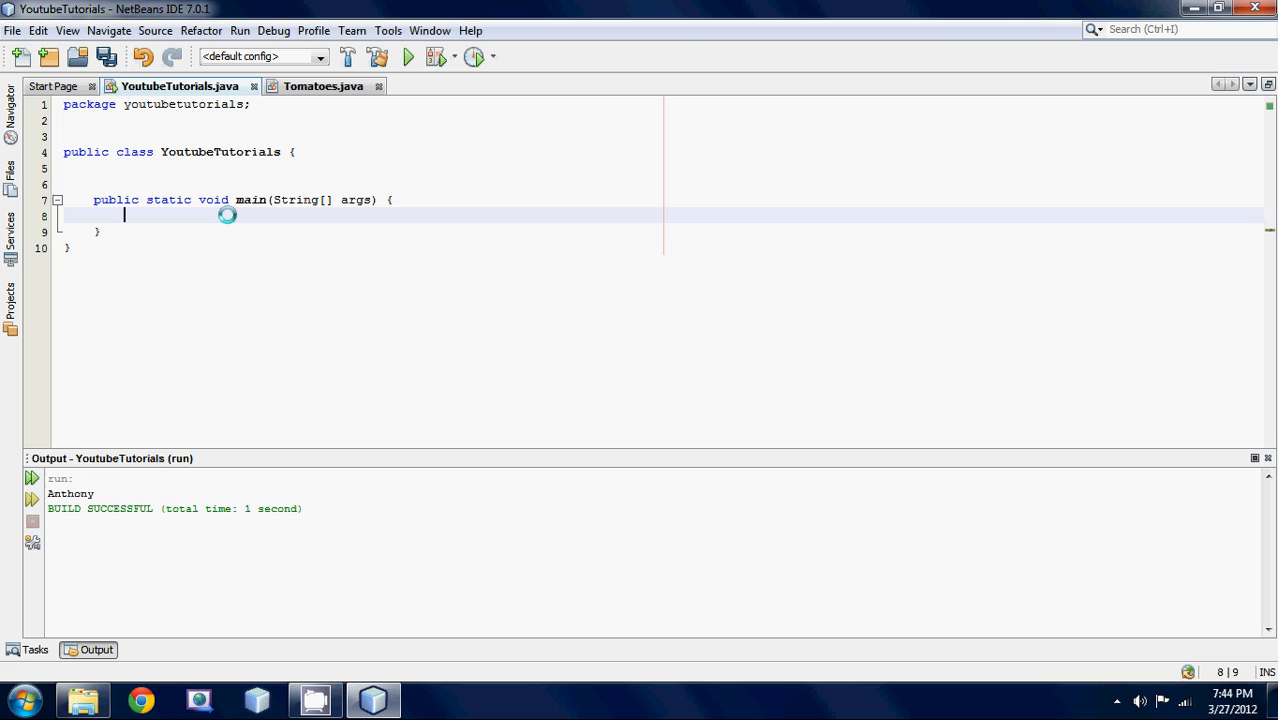
type("System.out.println(\"\");")
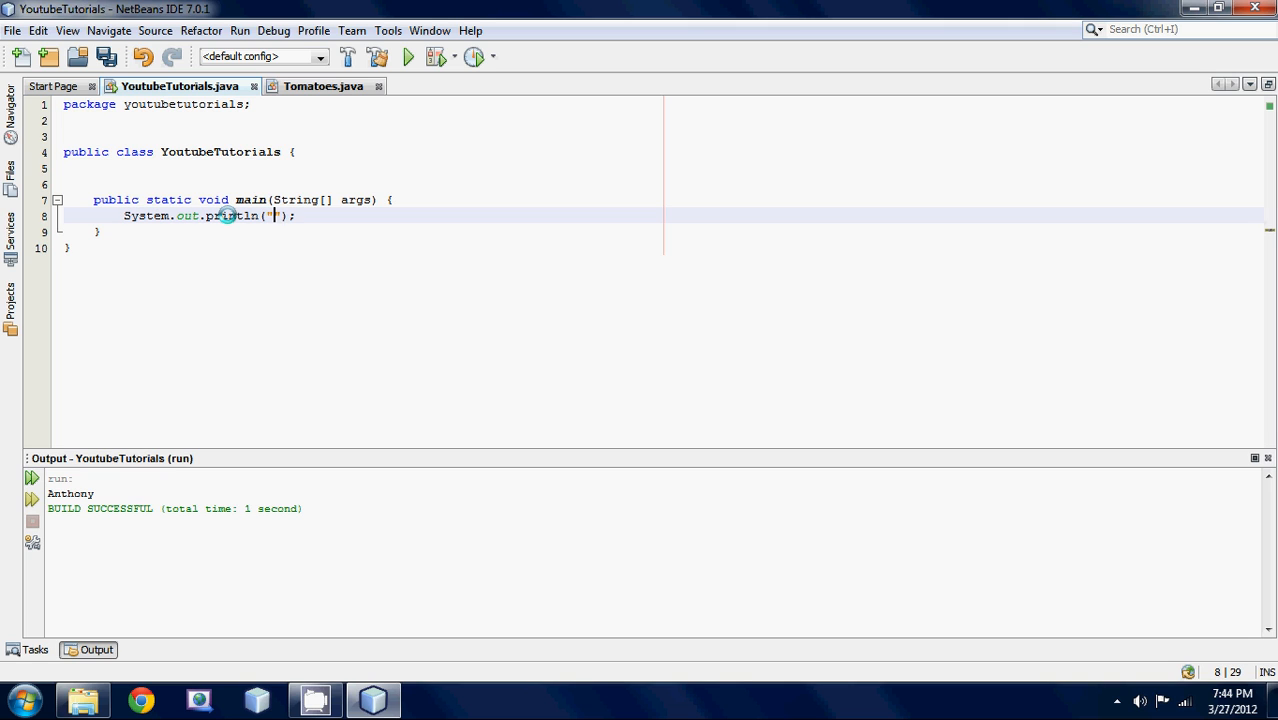
type("T")
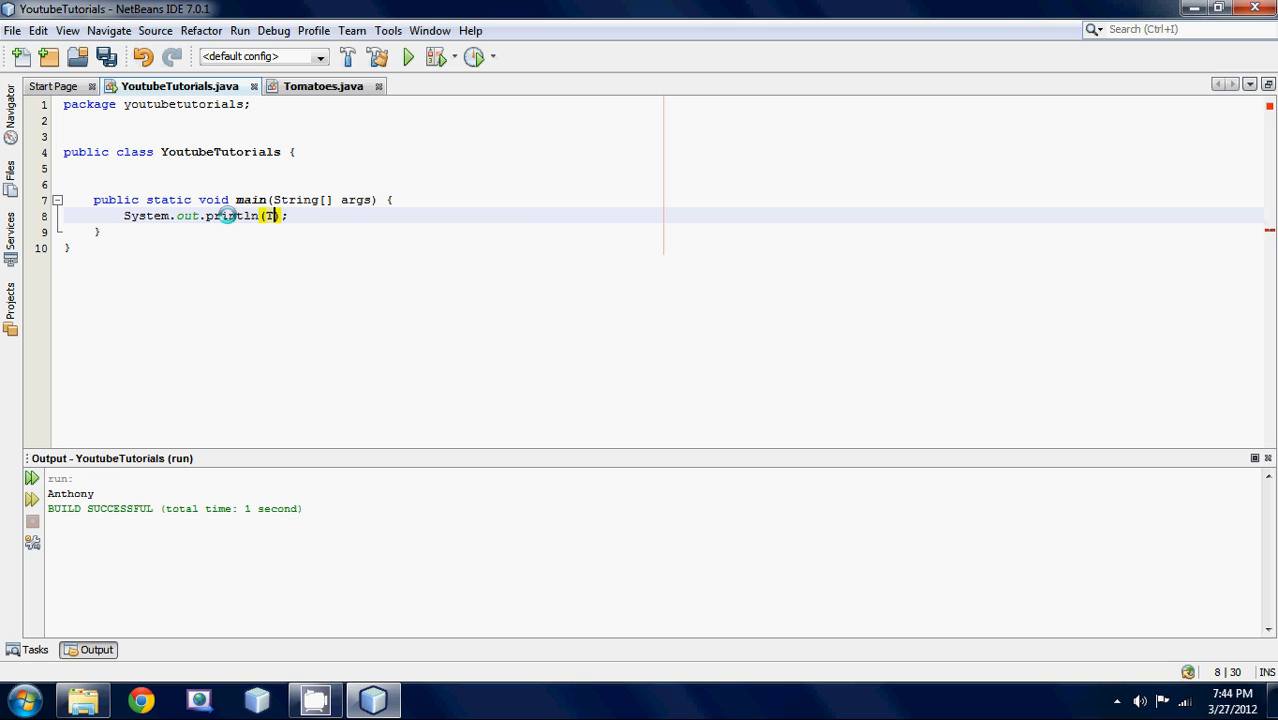
left_click(322, 86)
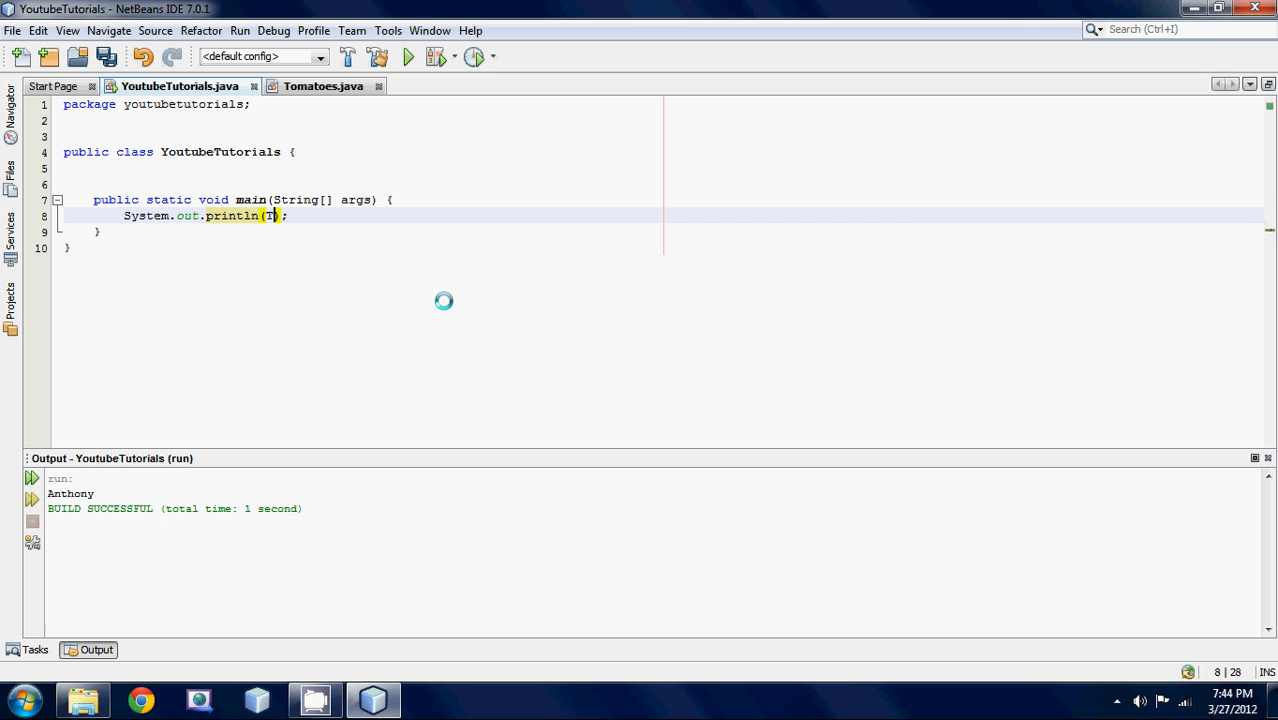
type("omatoes")
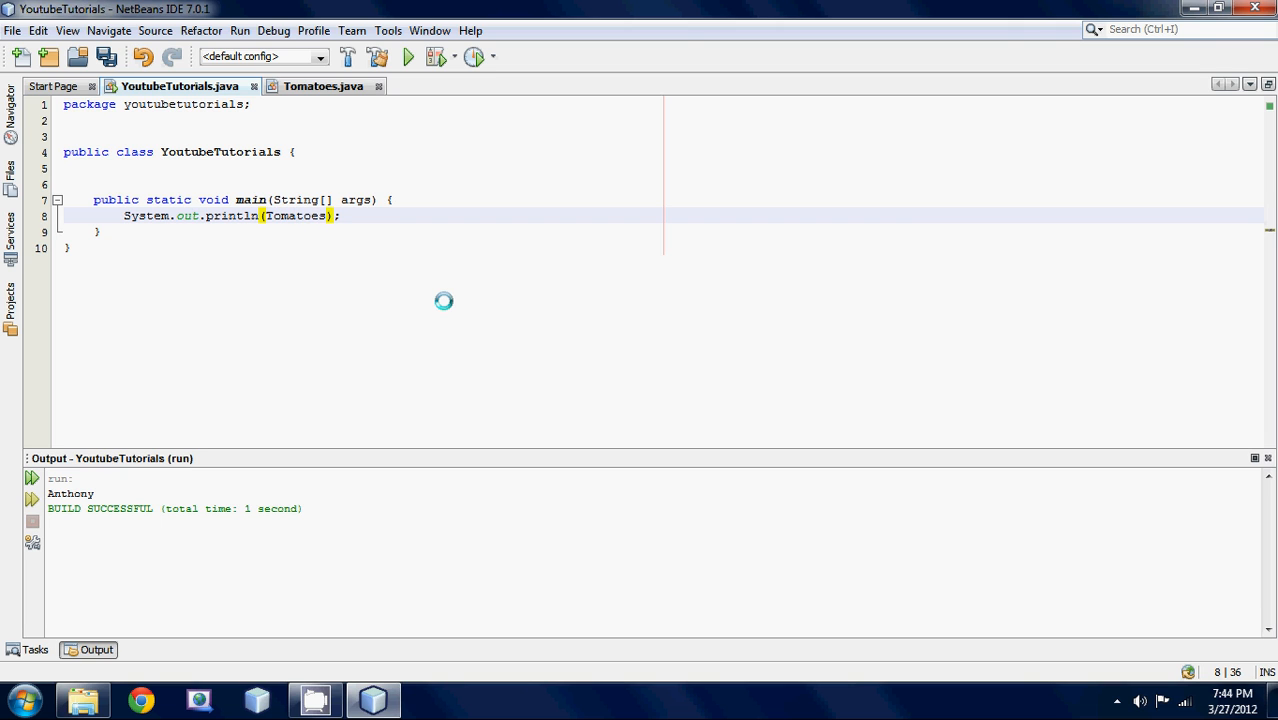
type(".number")
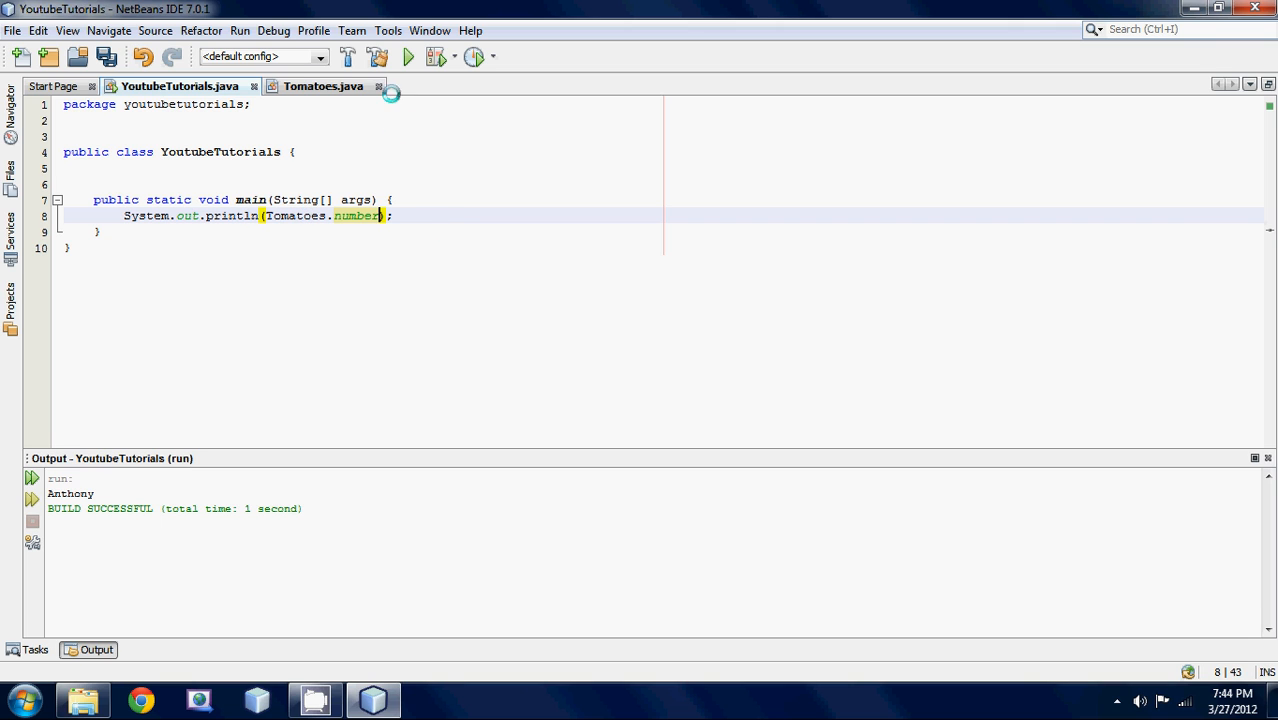
mouse_move(322, 86)
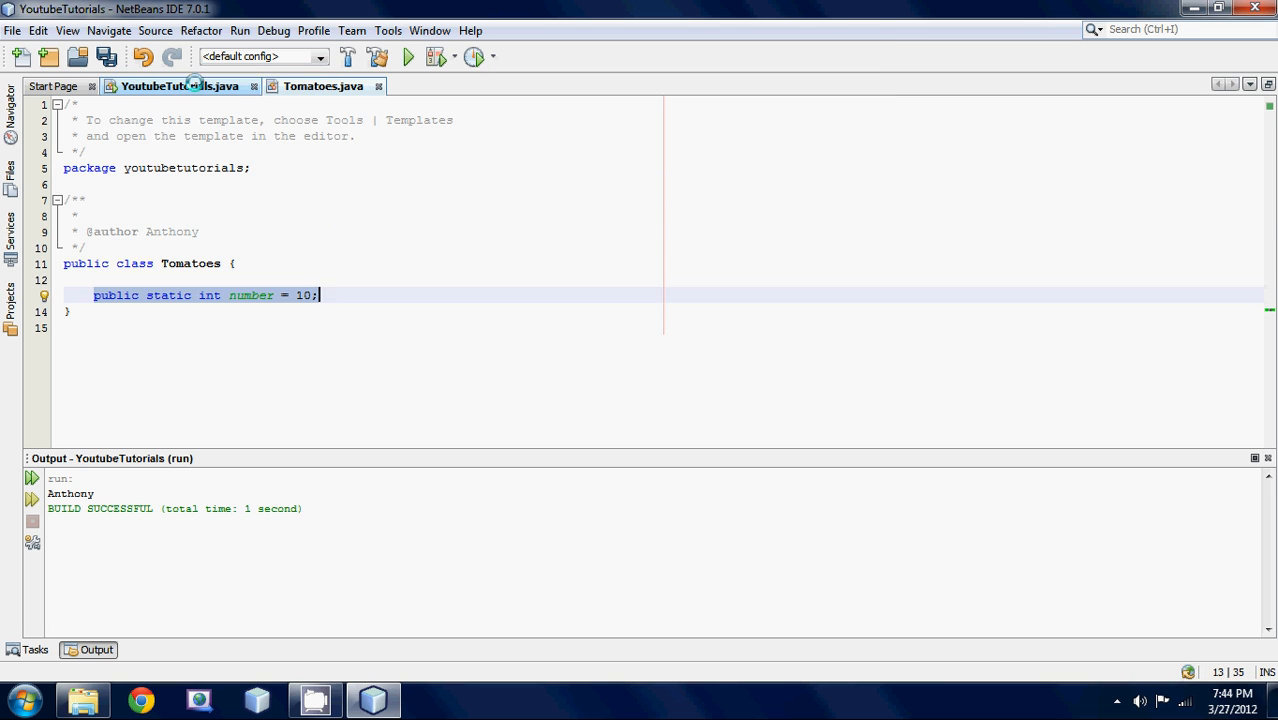
Step: Add field 'Tomatoes t = new Tomatoes();' and delete the stray text after println
left_click(180, 86)
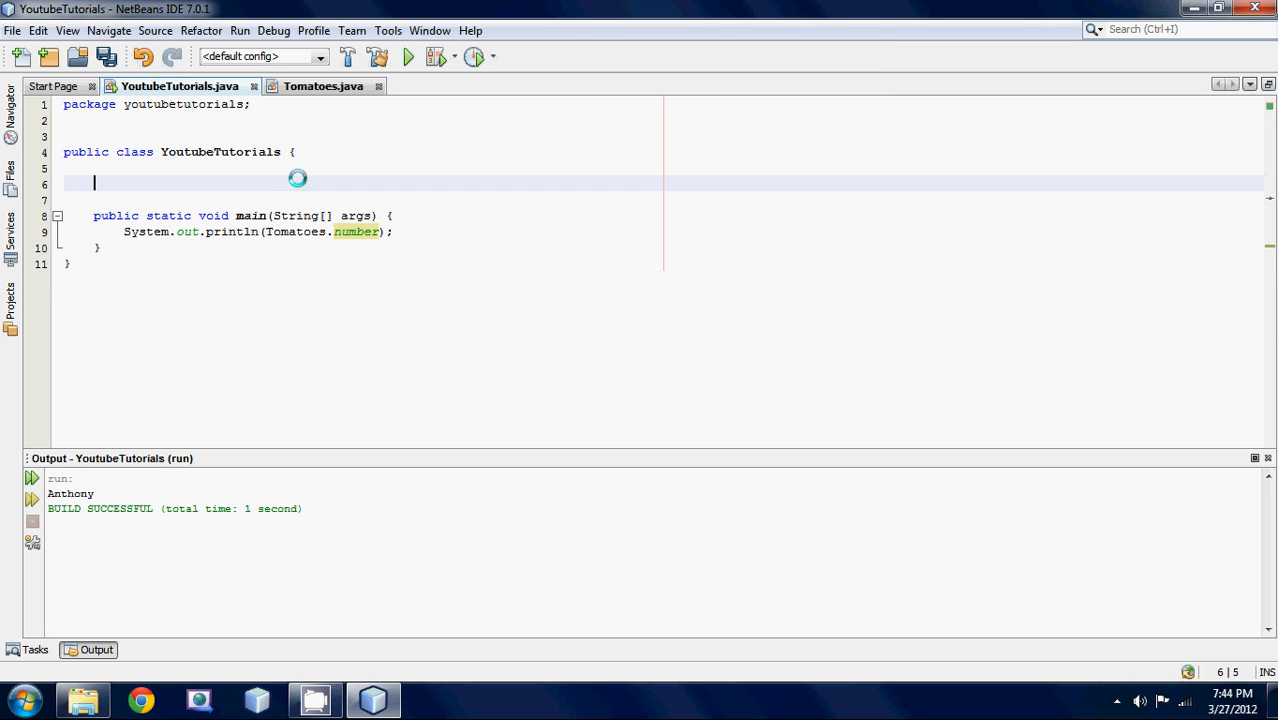
type("Tomatoes t =")
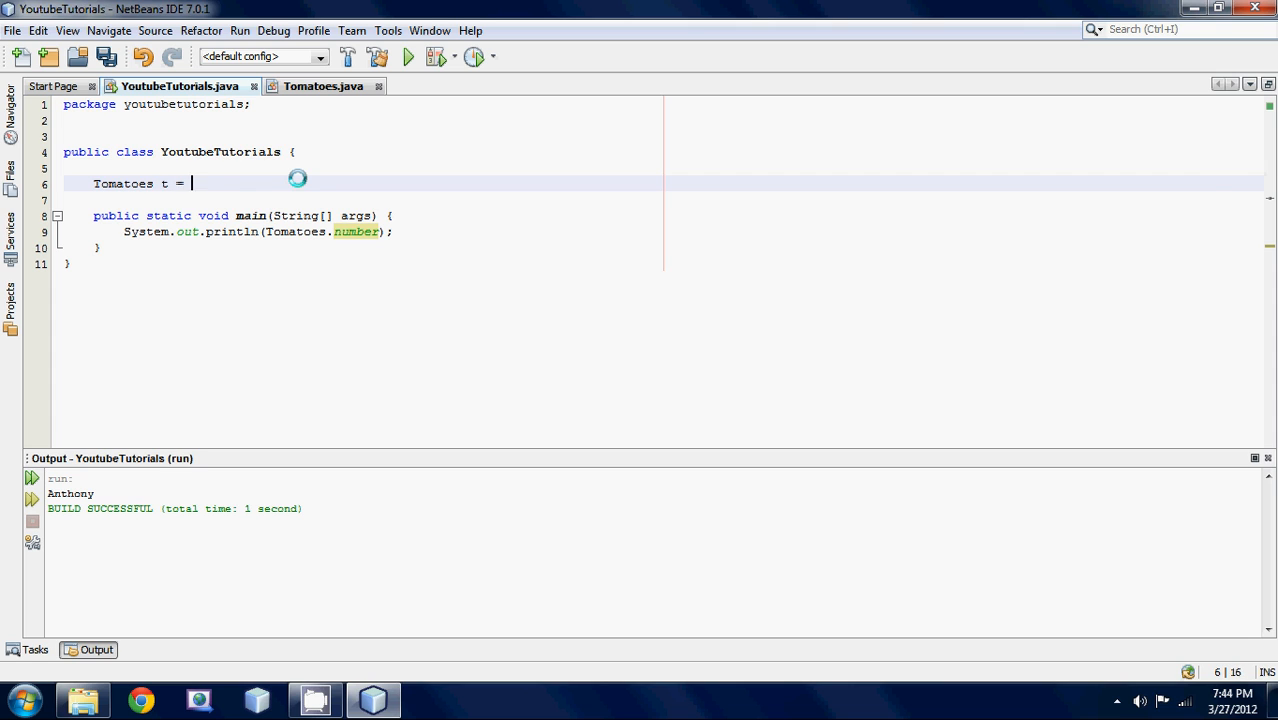
type("new Tomat")
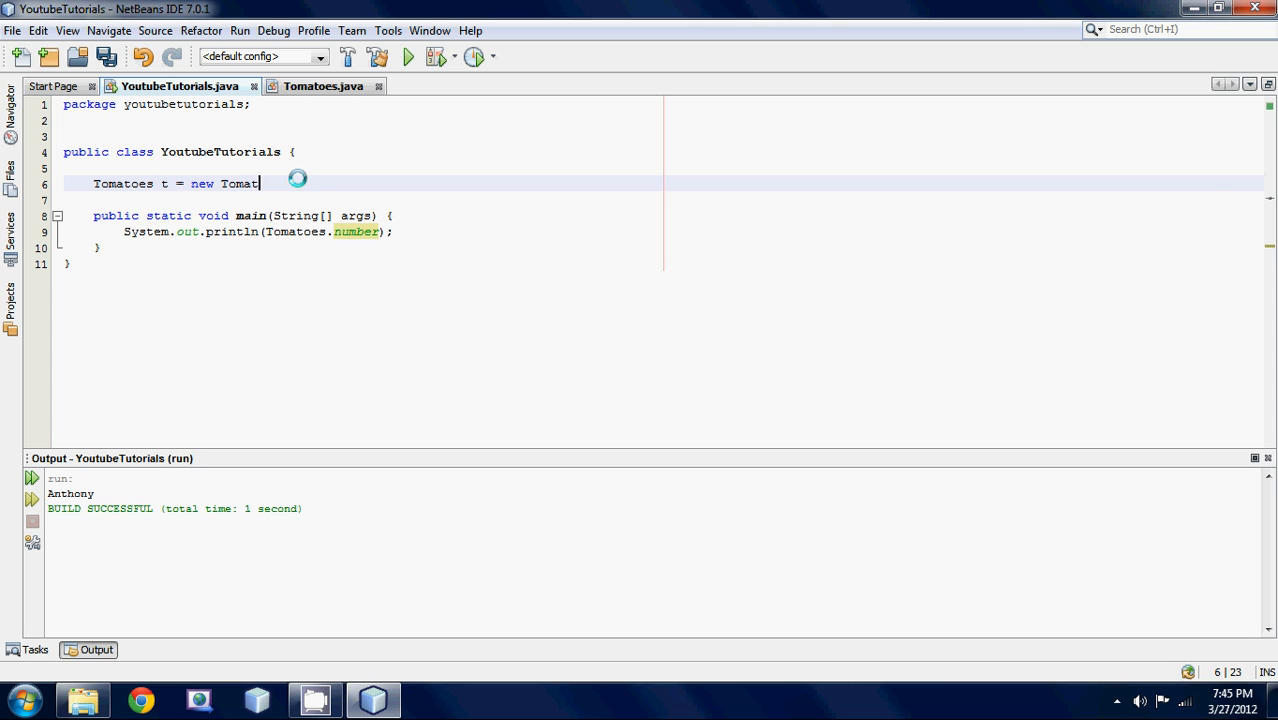
type("oes();")
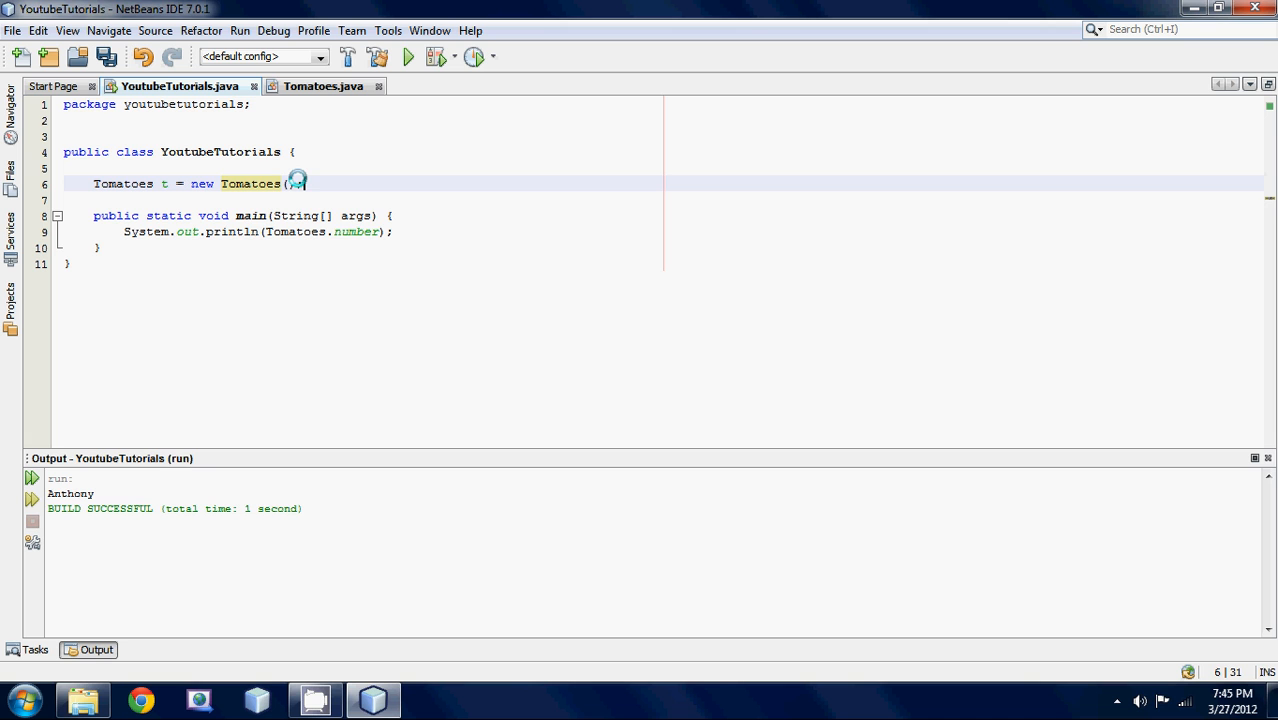
type(");")
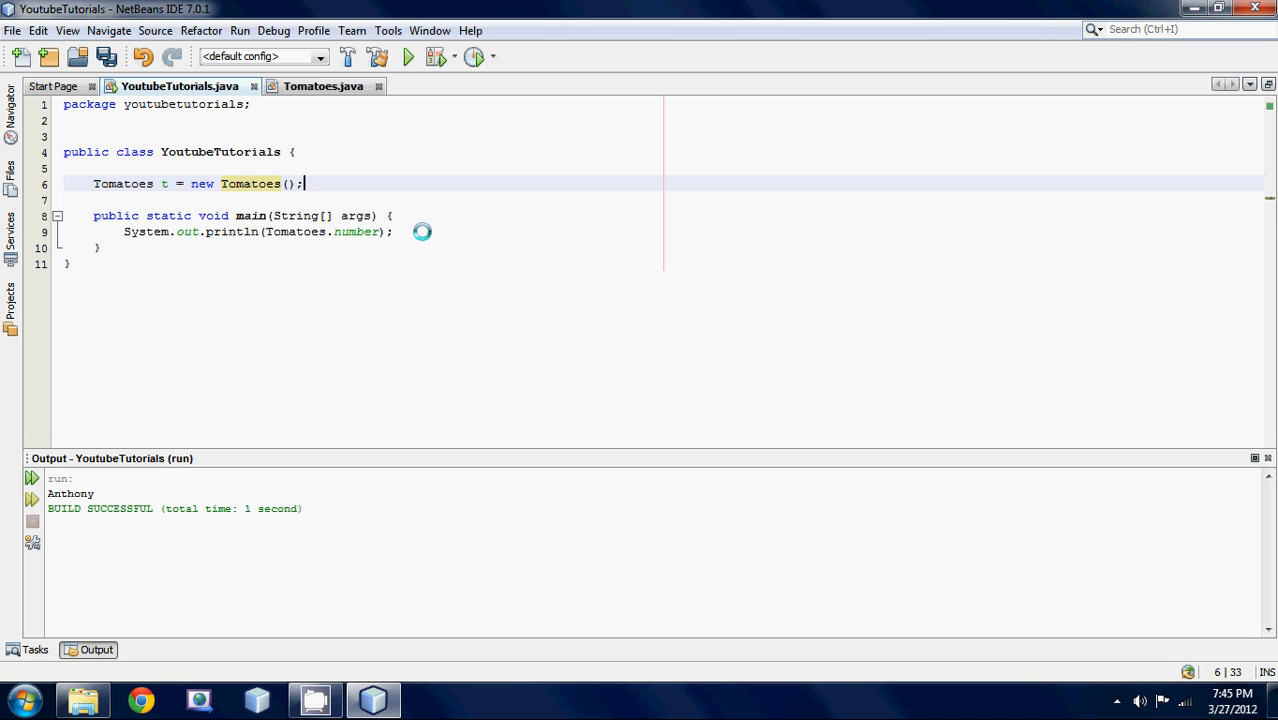
type("t.t")
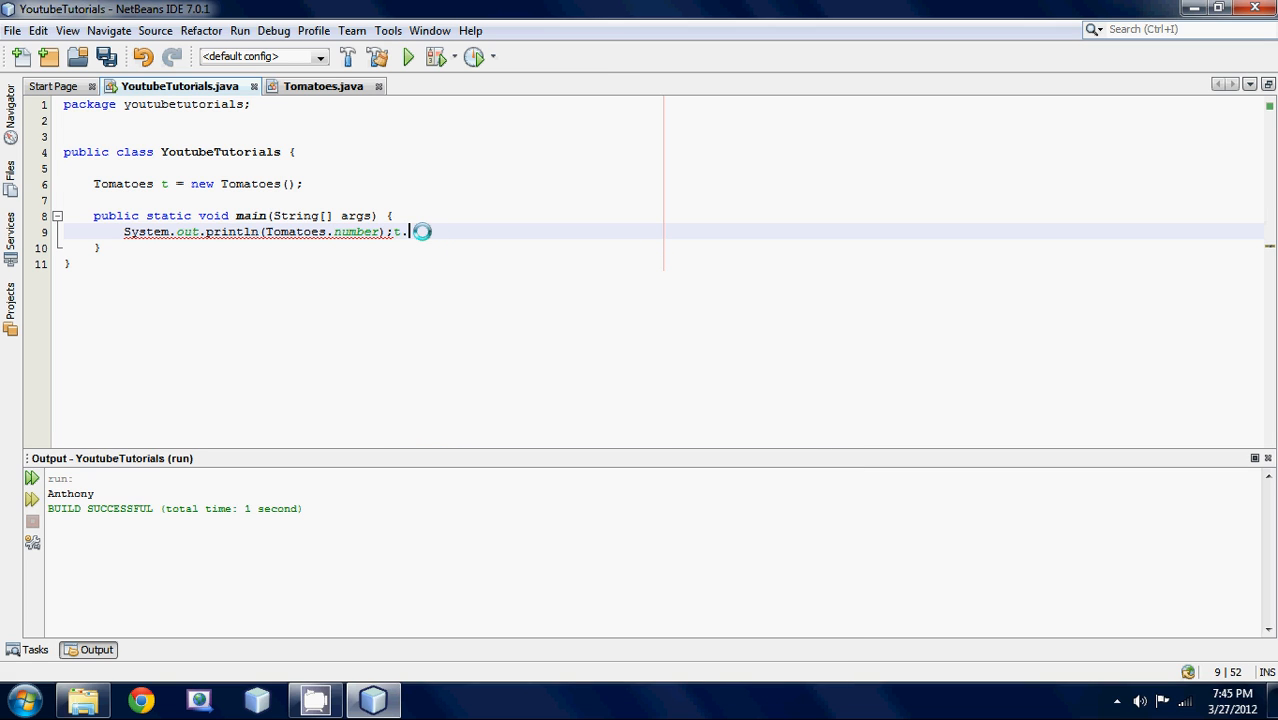
key("BackSpace")
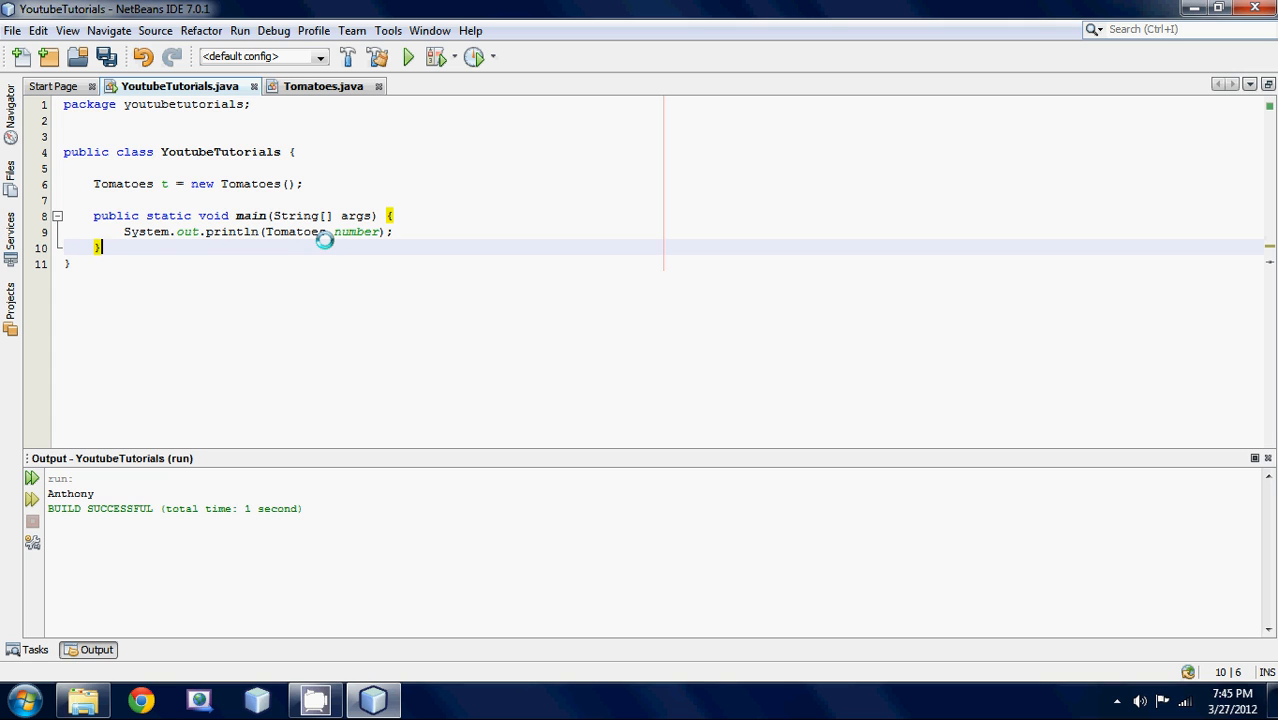
mouse_move(240, 234)
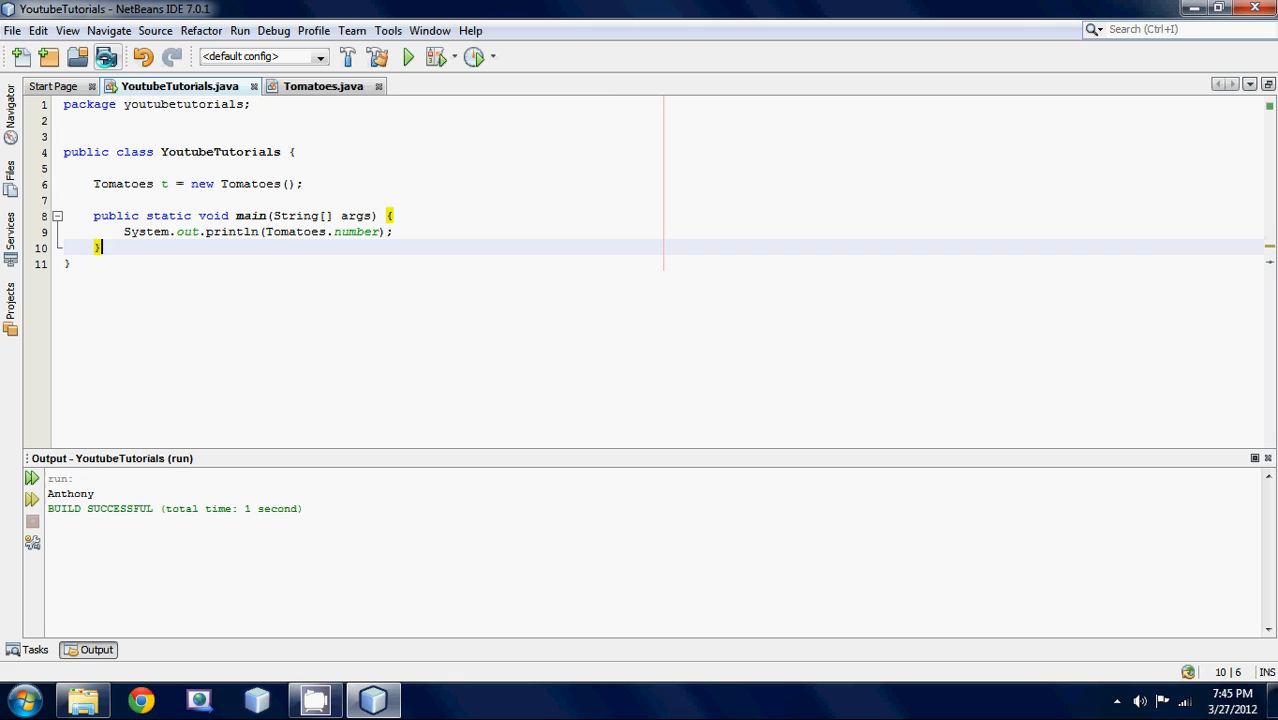
mouse_move(106, 56)
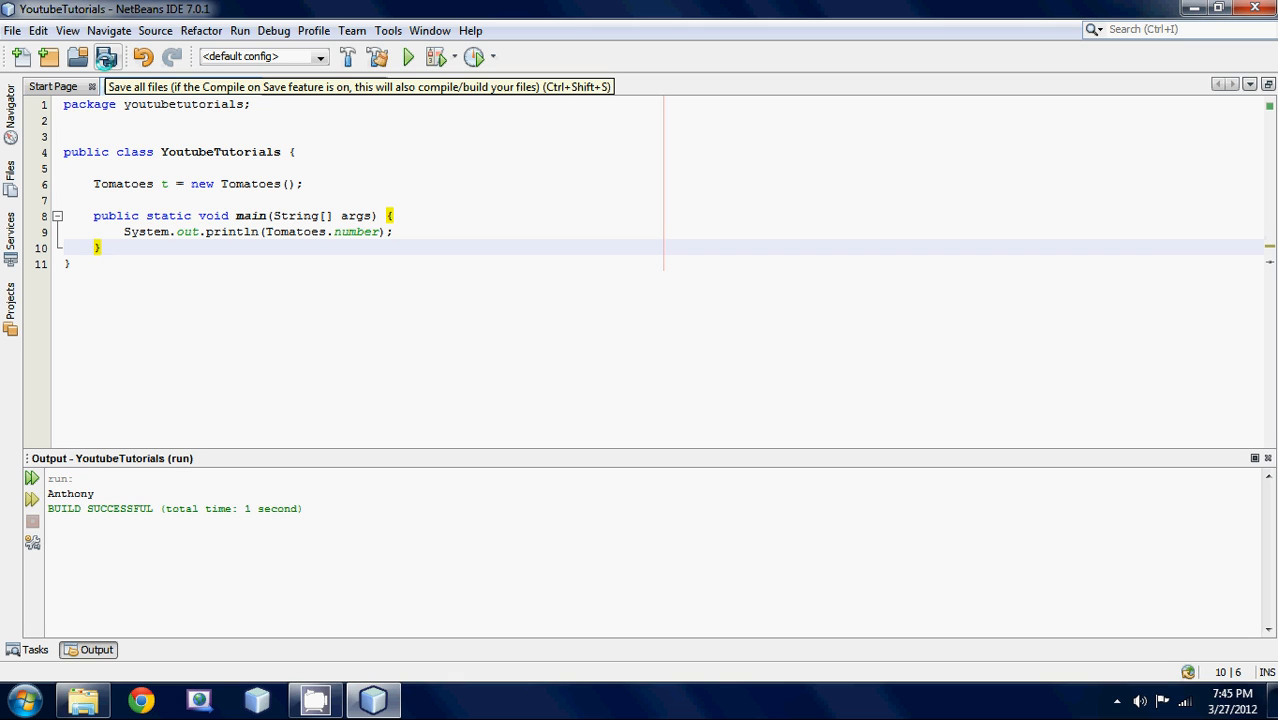
Step: Save all open project files with the Save All button
left_click(106, 56)
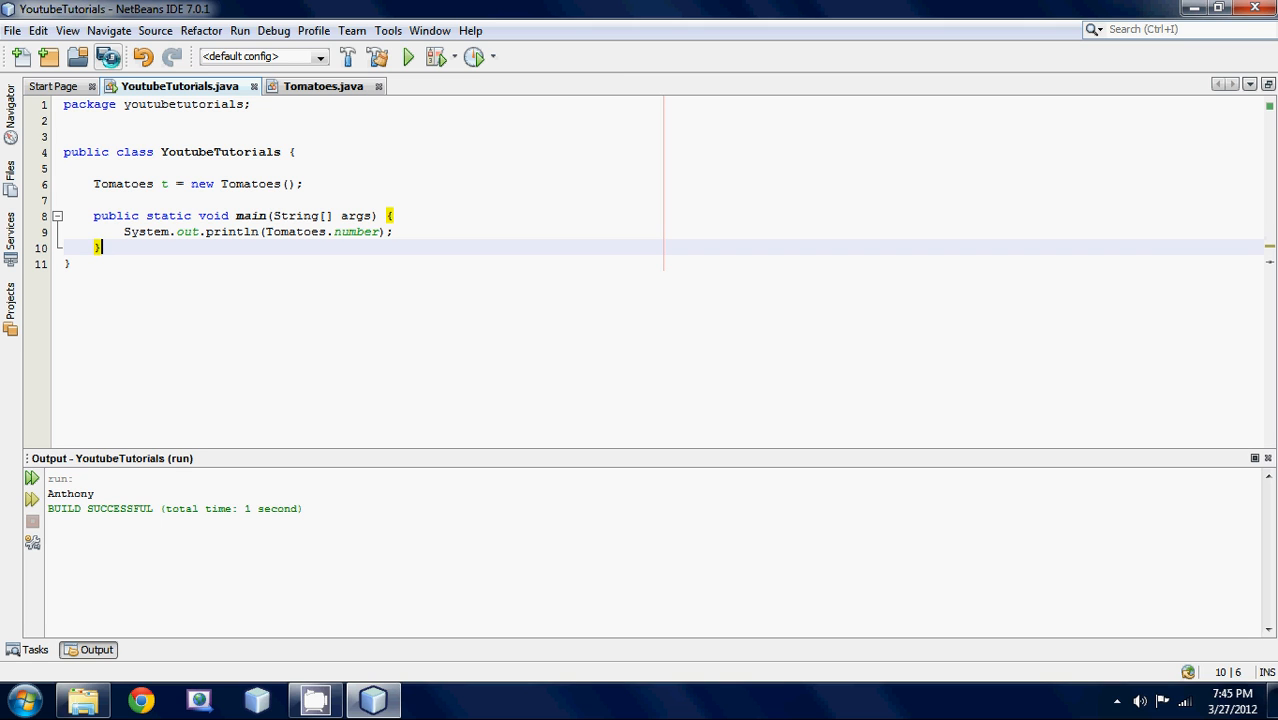
mouse_move(106, 57)
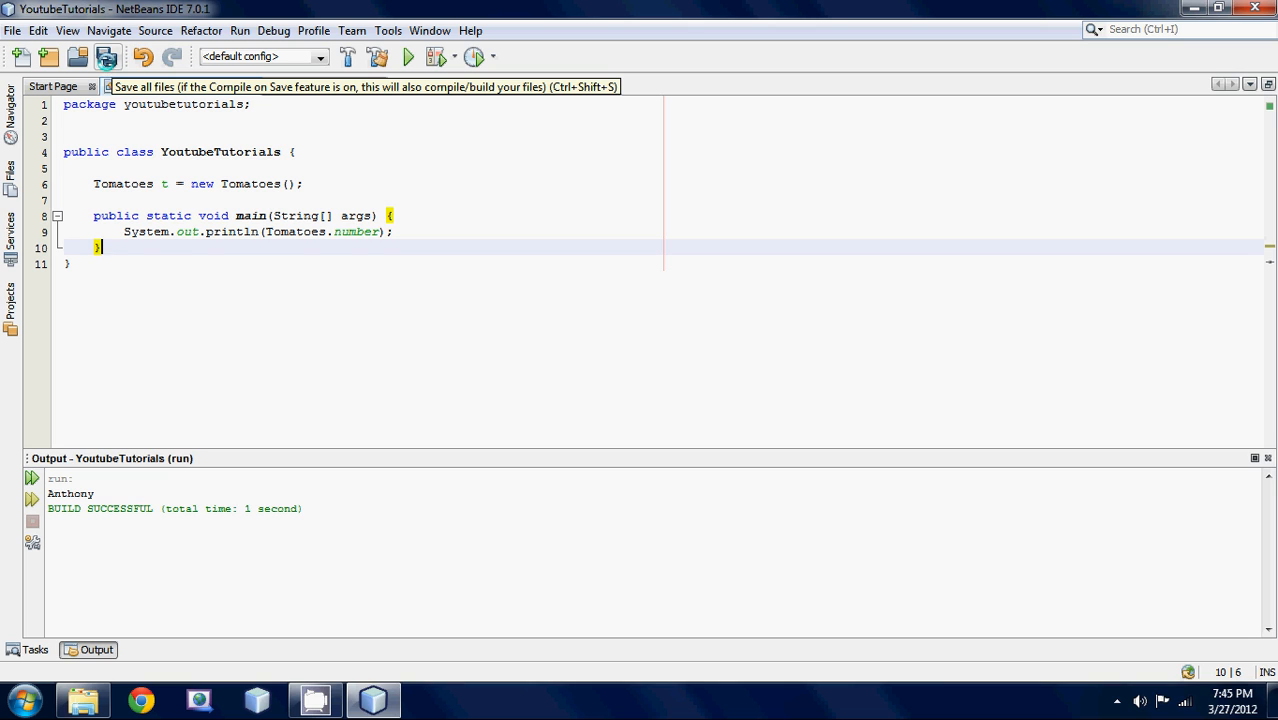